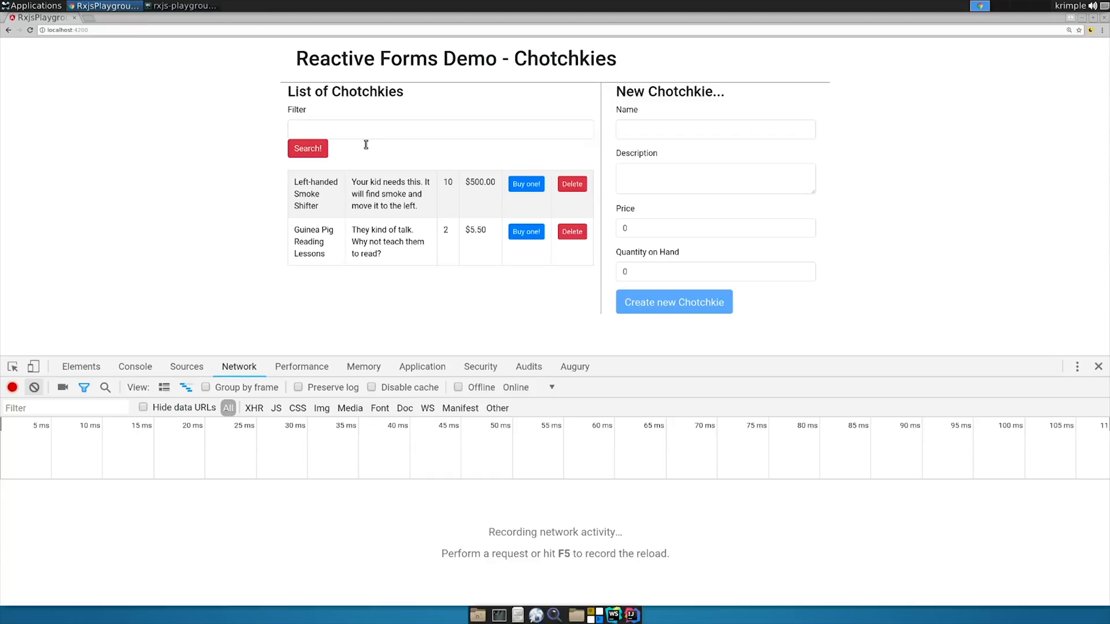
Step: Filter the Chotchkies list with gibberish like 'awsdfdfgasdfg', firing overlapping searchTerm requests, then clear the filter
type("asdfsdafsdafasd")
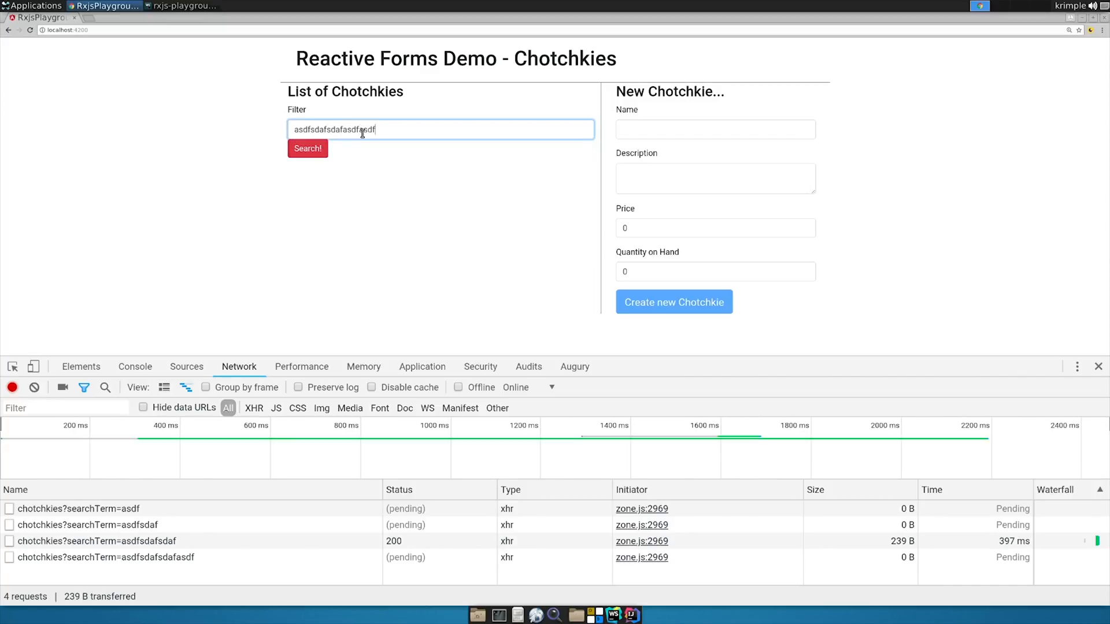
type("fasdfsadfsedh")
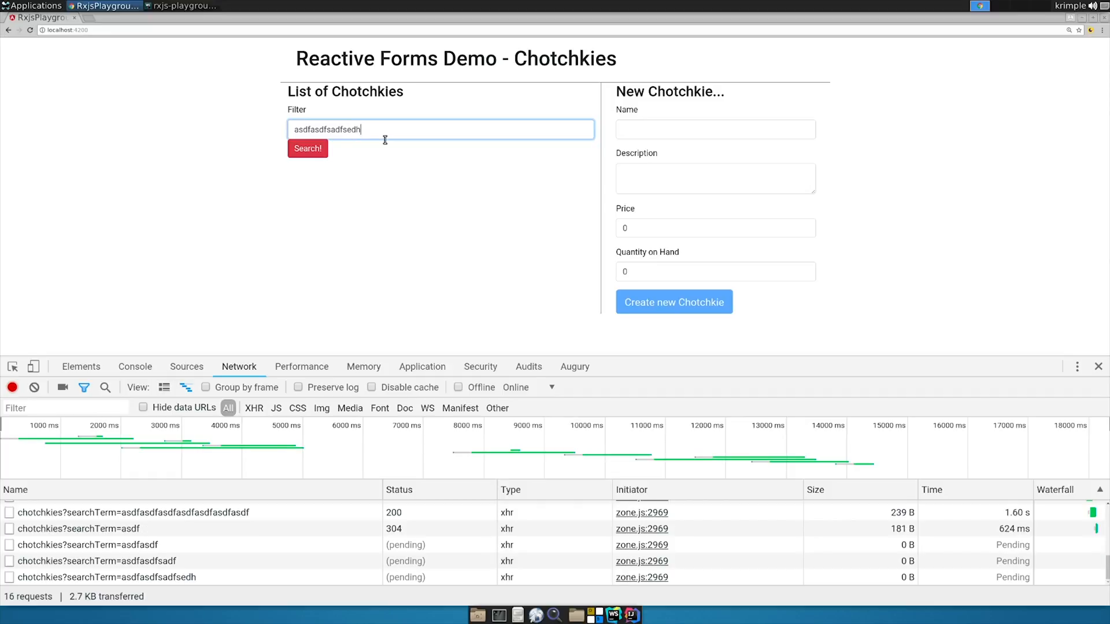
type("awsdfdfgasdfgsadf")
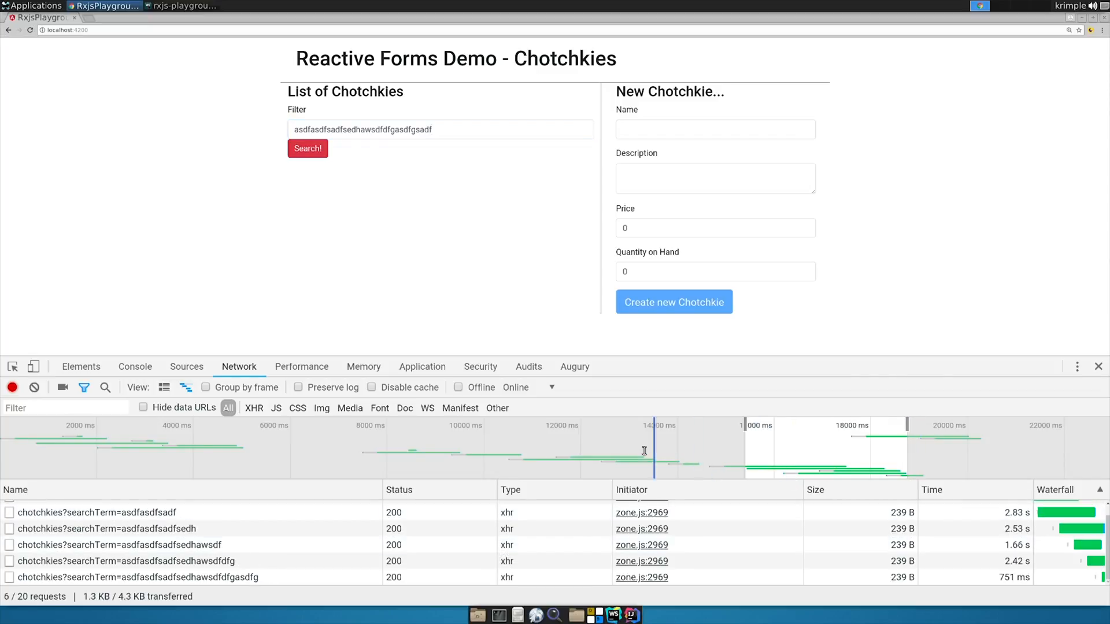
mouse_move(507, 337)
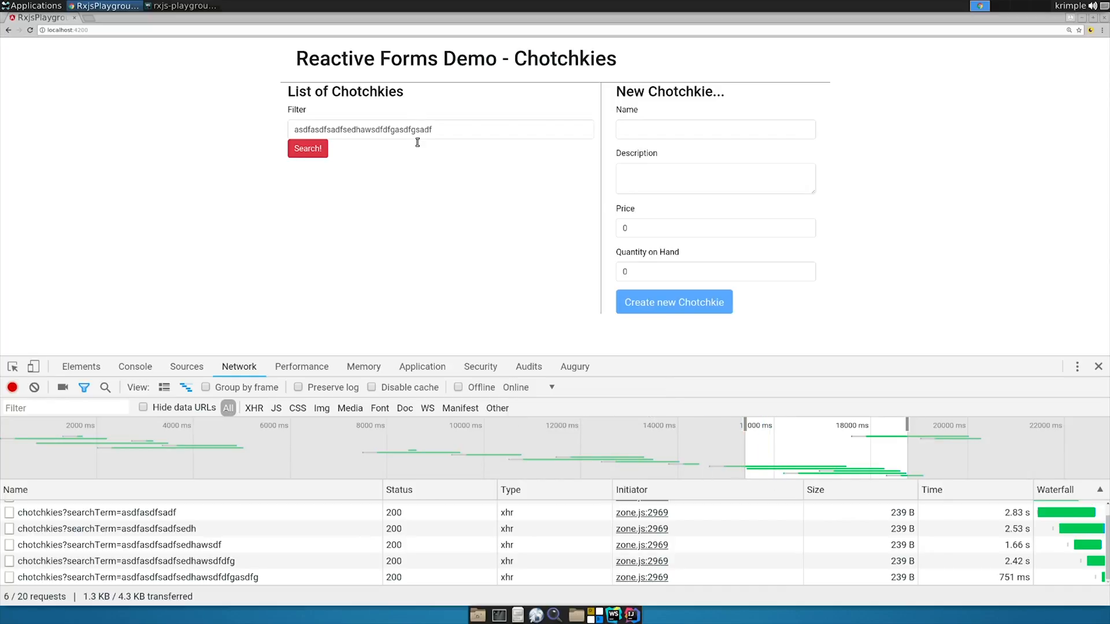
left_click(439, 128)
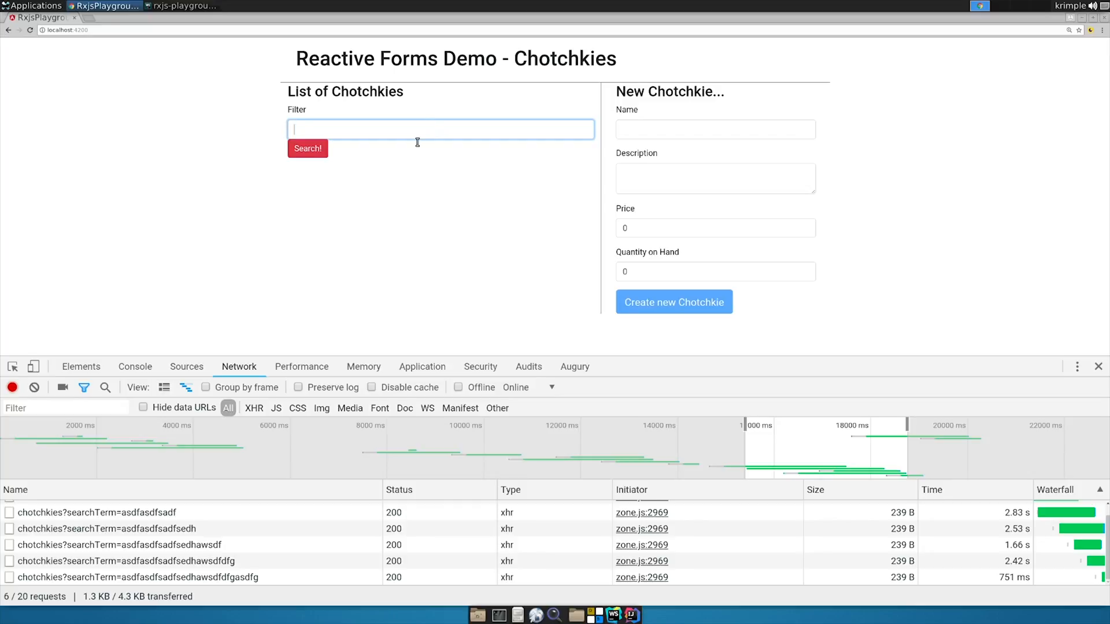
left_click(307, 149)
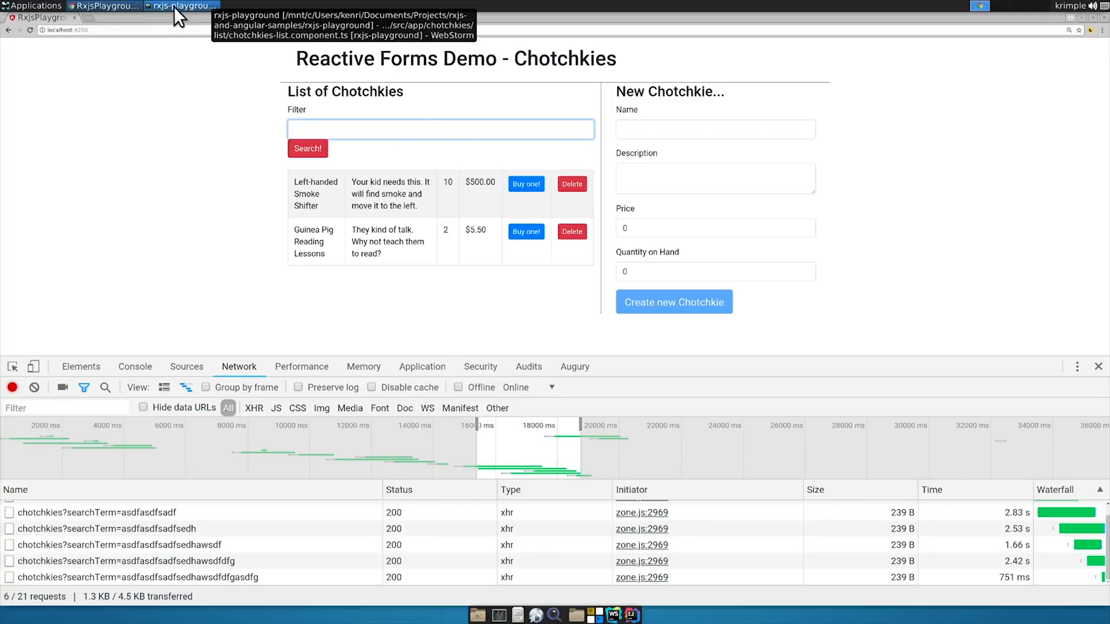
Step: Review ngOnInit's debounced filter subscription and getAllChotchkies in chotchkies-list.component.ts
left_click(183, 6)
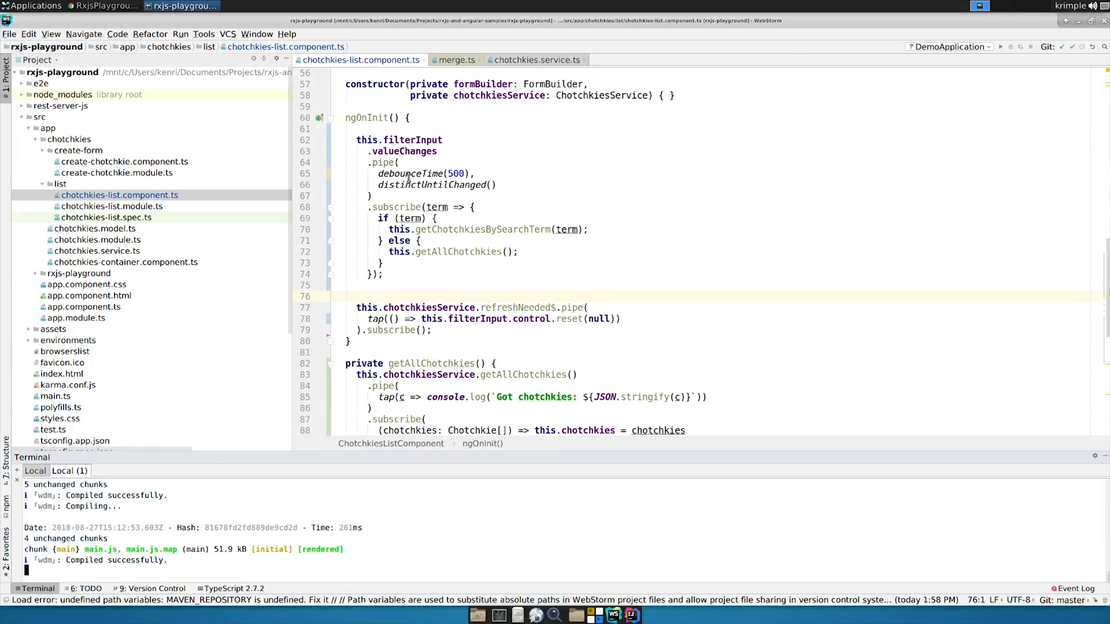
mouse_move(401, 185)
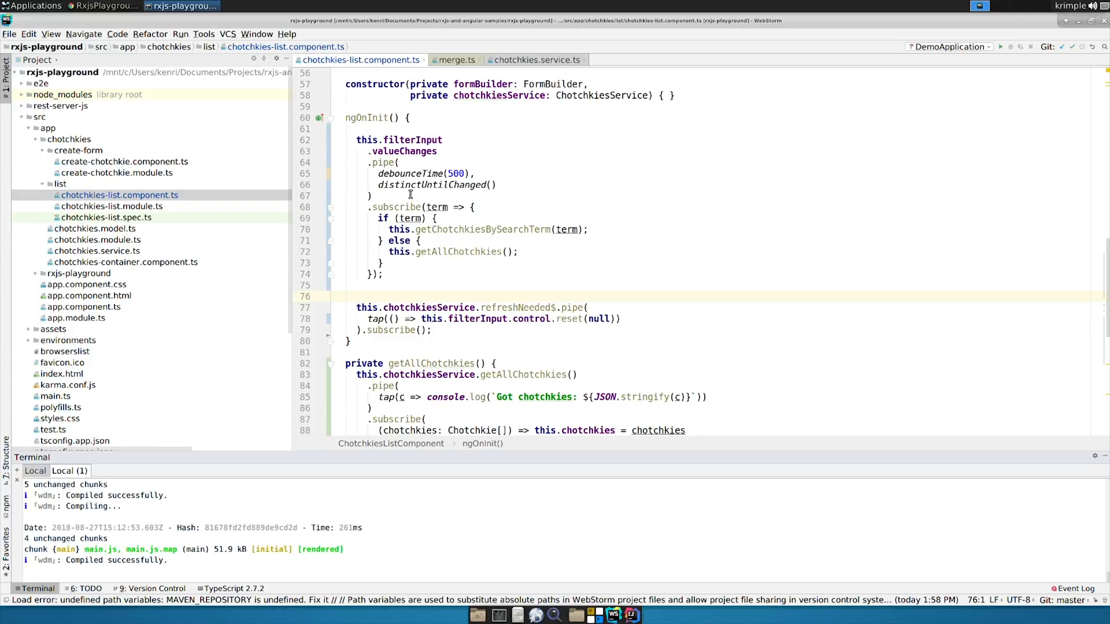
mouse_move(396, 218)
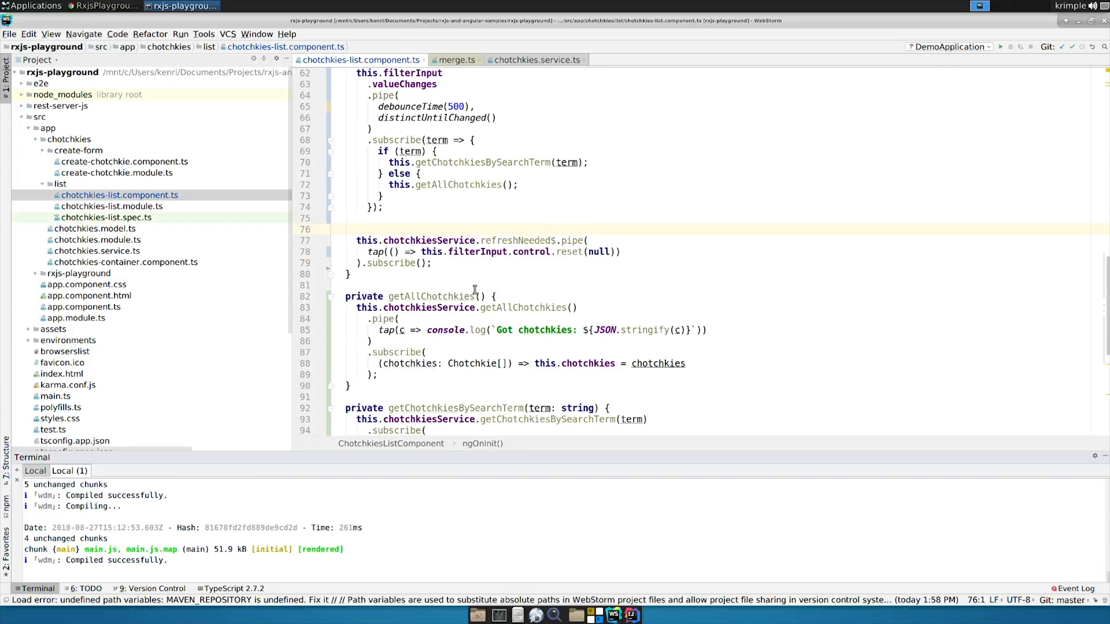
scroll("down", 3)
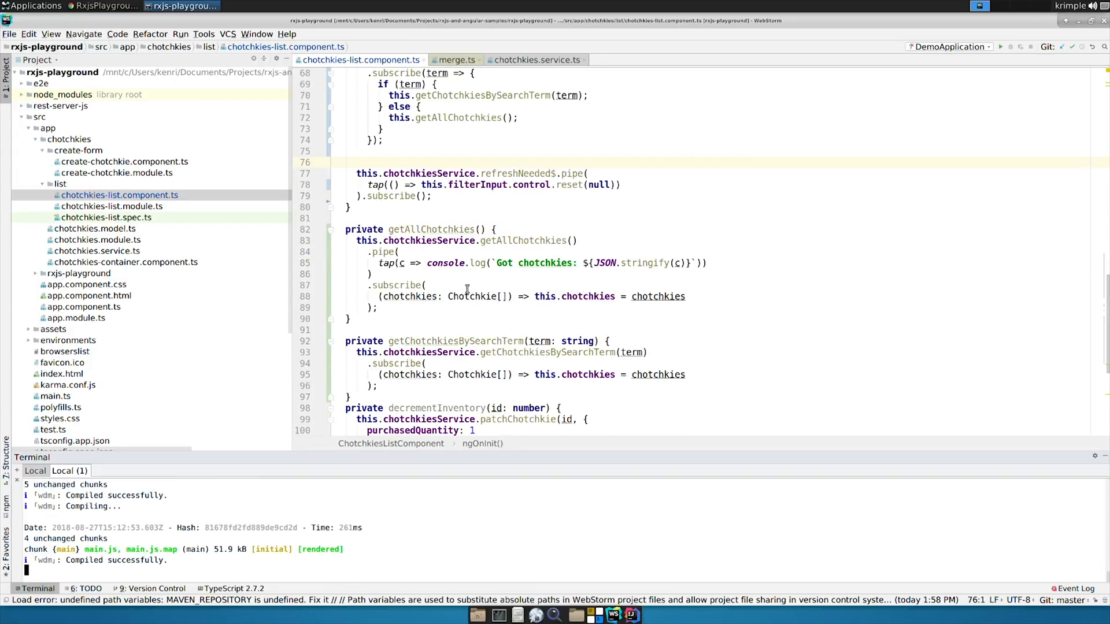
mouse_move(461, 384)
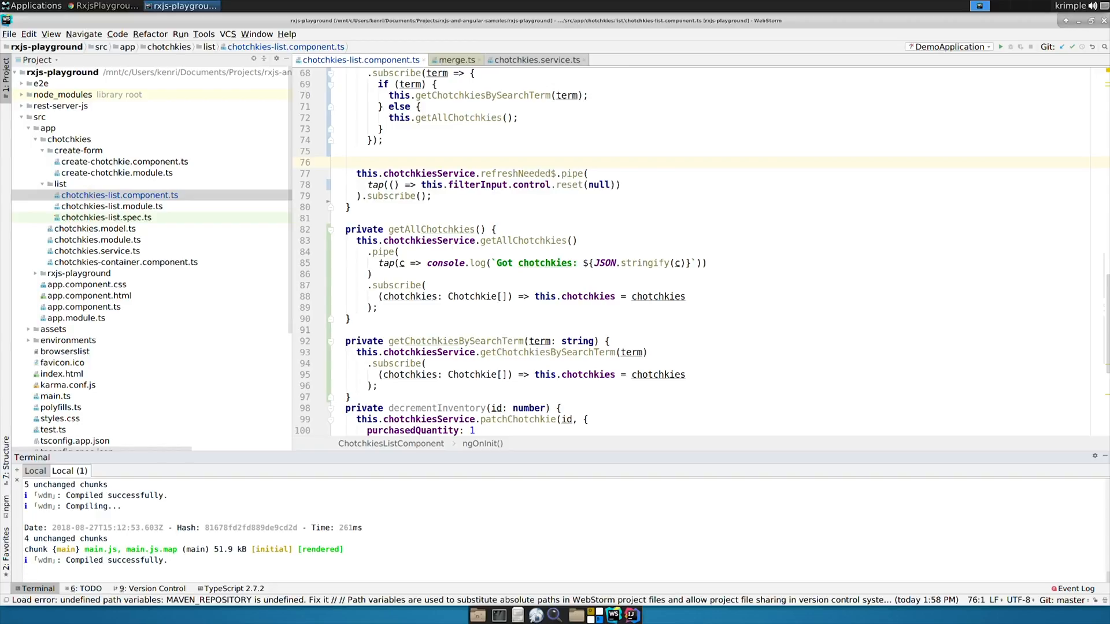
mouse_move(297, 315)
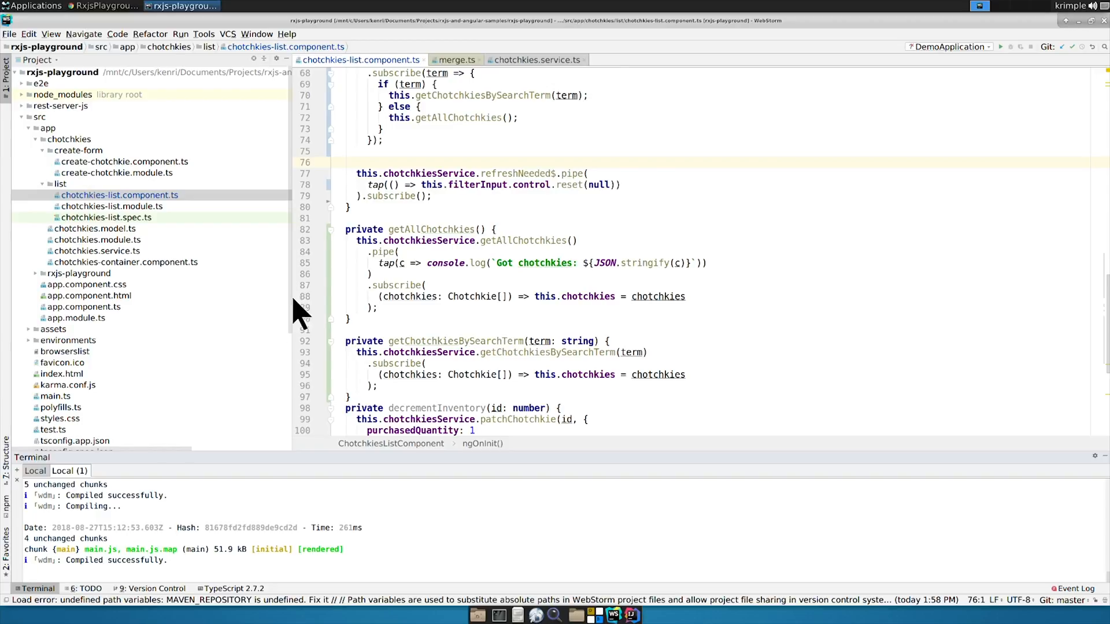
scroll("down", 3)
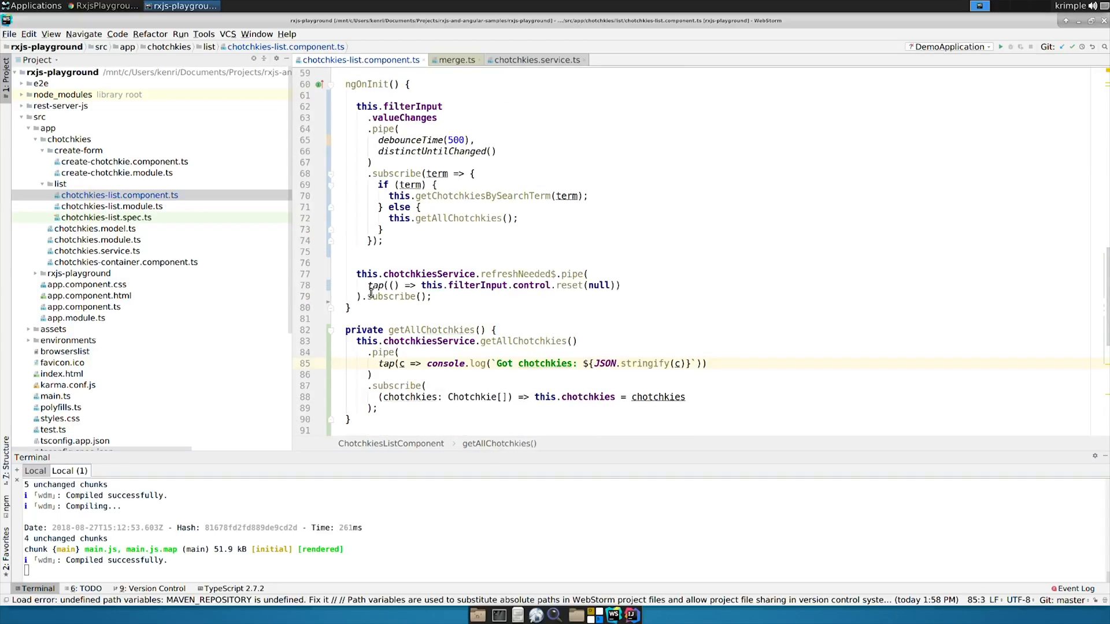
left_click_drag(358, 274, 436, 297)
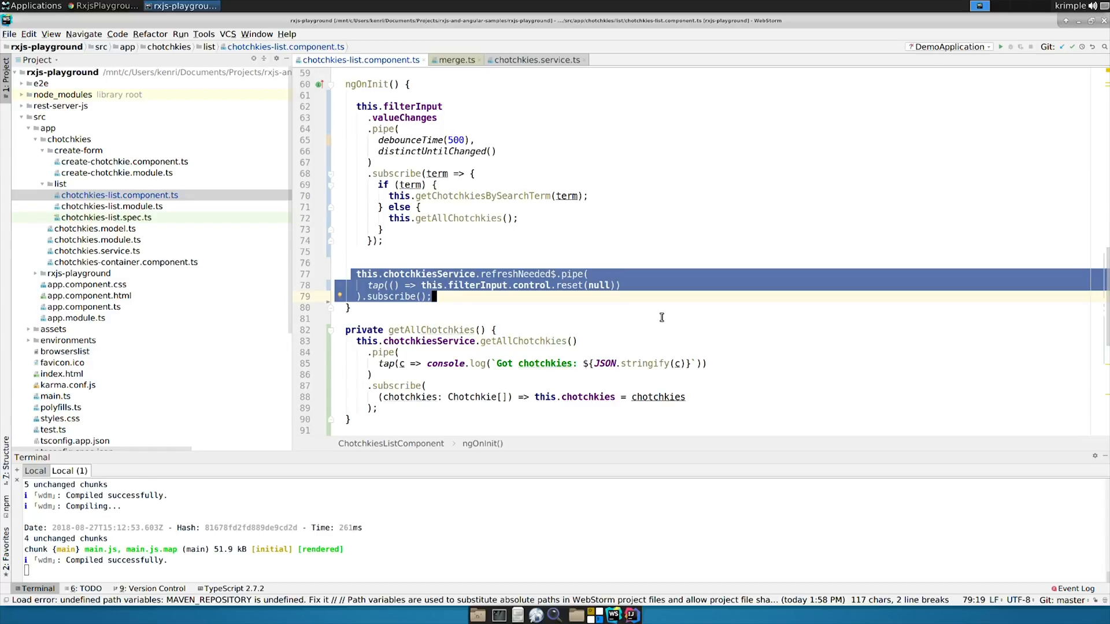
mouse_move(651, 295)
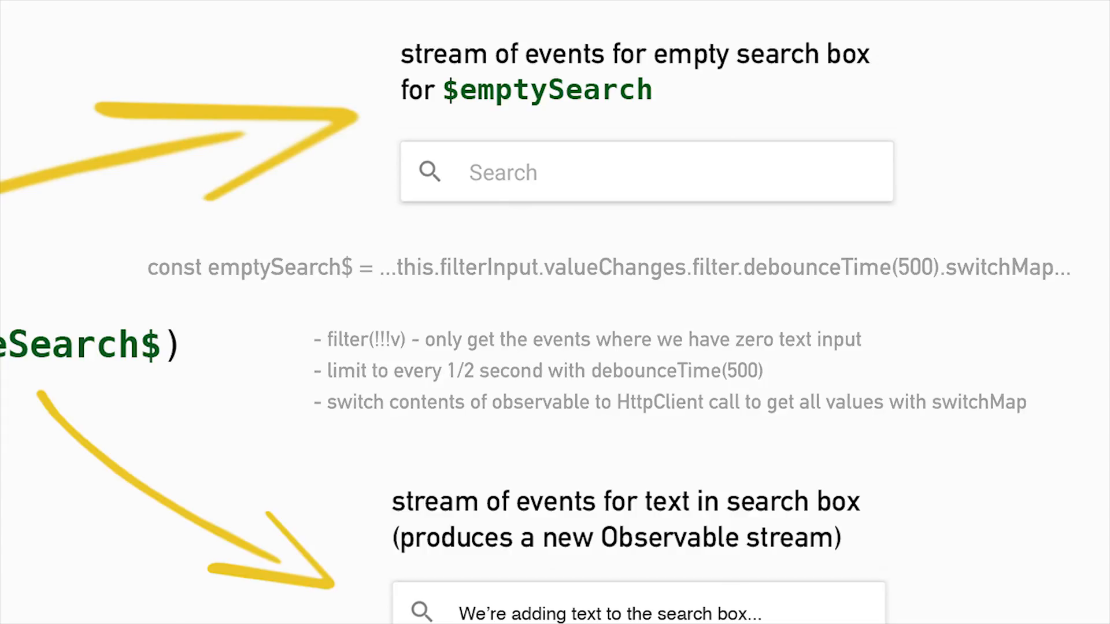
scroll("down", 3)
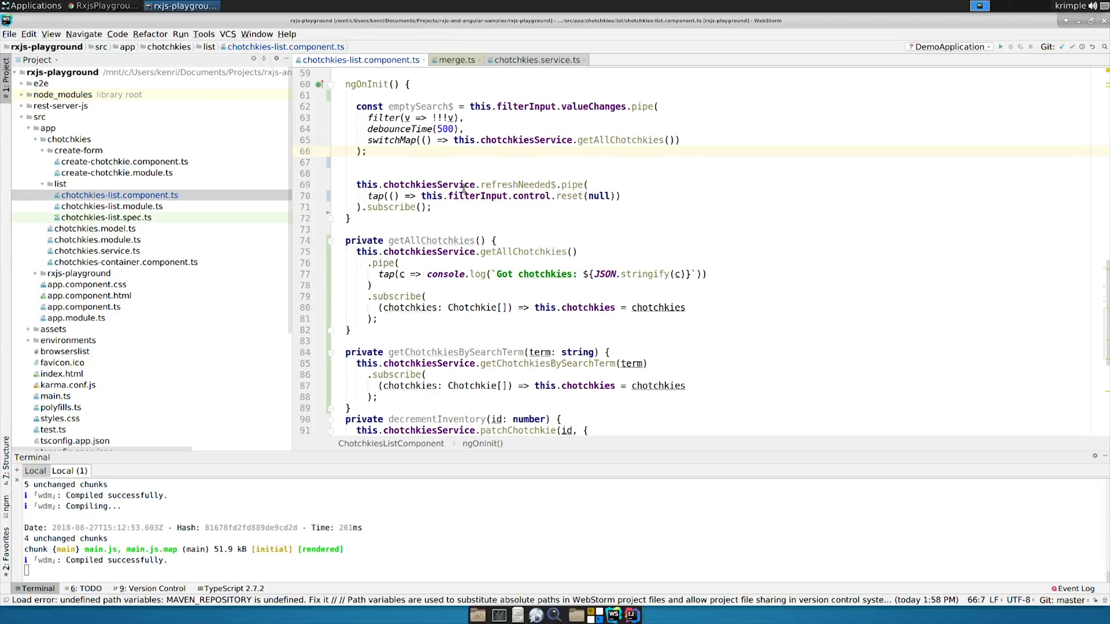
Step: Delete the private getAllChotchkies method so getChotchkiesBySearchTerm follows ngOnInit
left_click(364, 151)
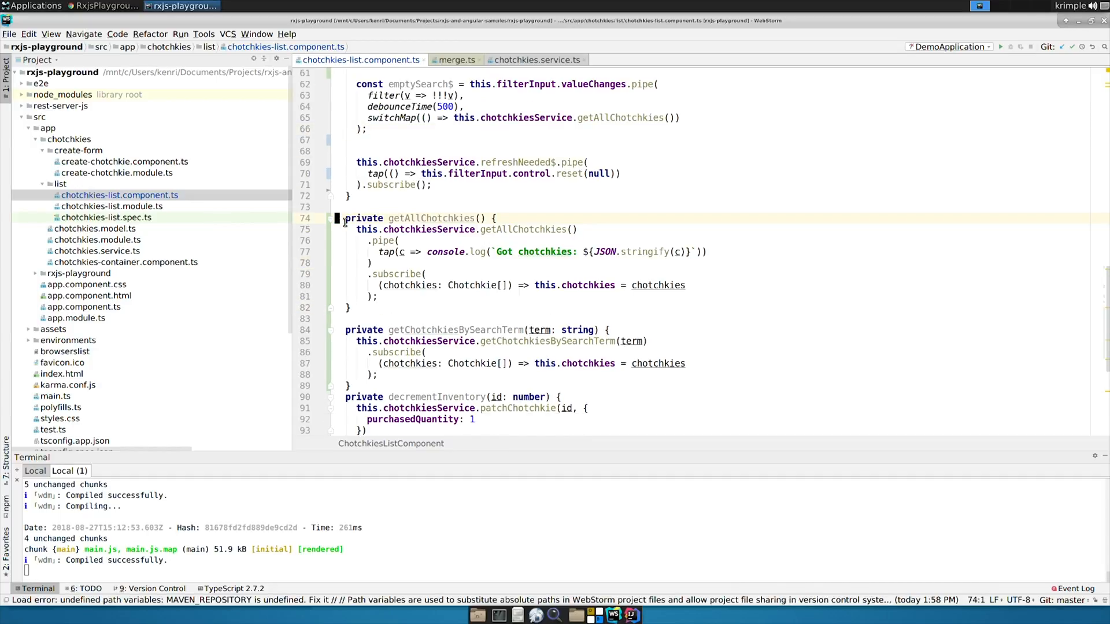
left_click(390, 229)
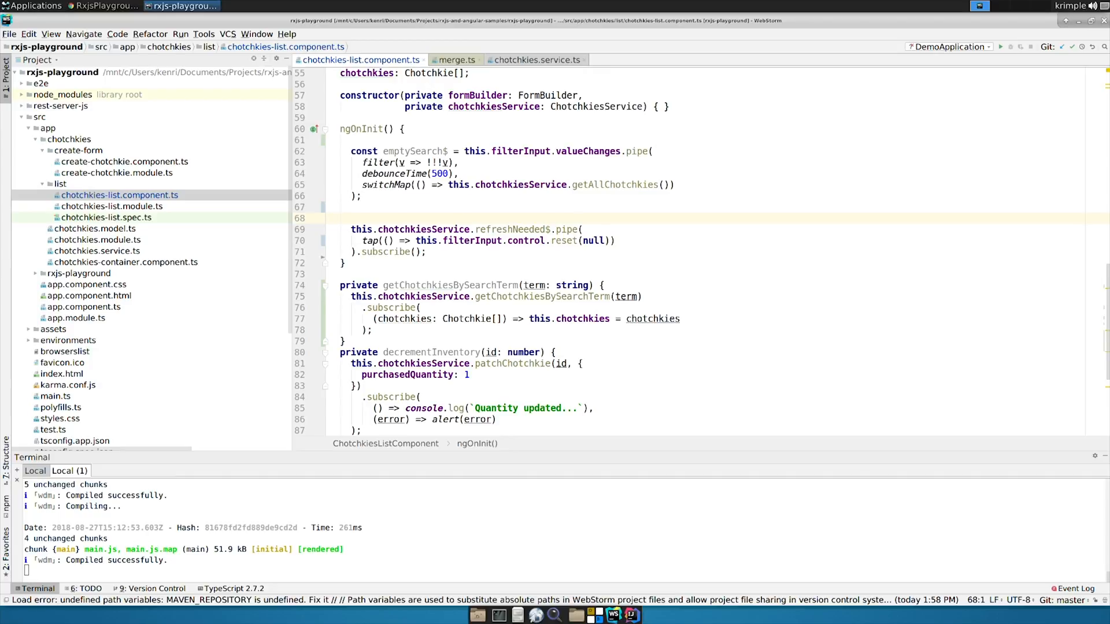
Step: Define valueSearch$ piping valueChanges through filter, debounceTime, distinctUntilChanged and switchMap to getChotchkiesBySearchTerm
left_click(347, 218)
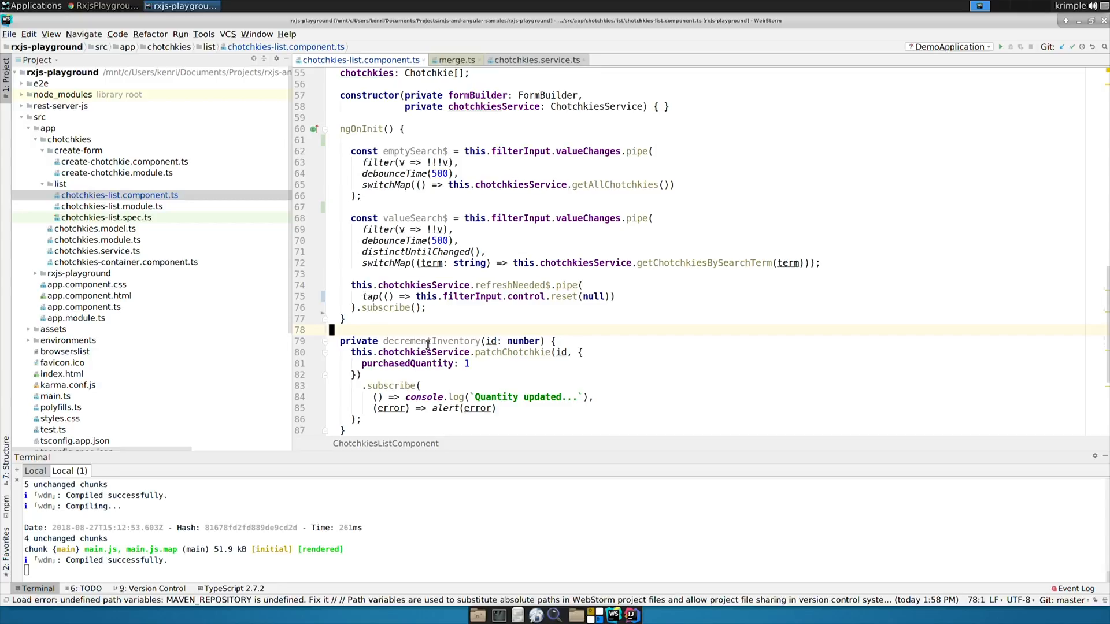
Step: Subscribe to merge(emptySearch$, valueSearch$) assigning results to chotchkies, then bring the running app forward
left_click(390, 262)
type("merge(emptySearch$, valueSearch$)")
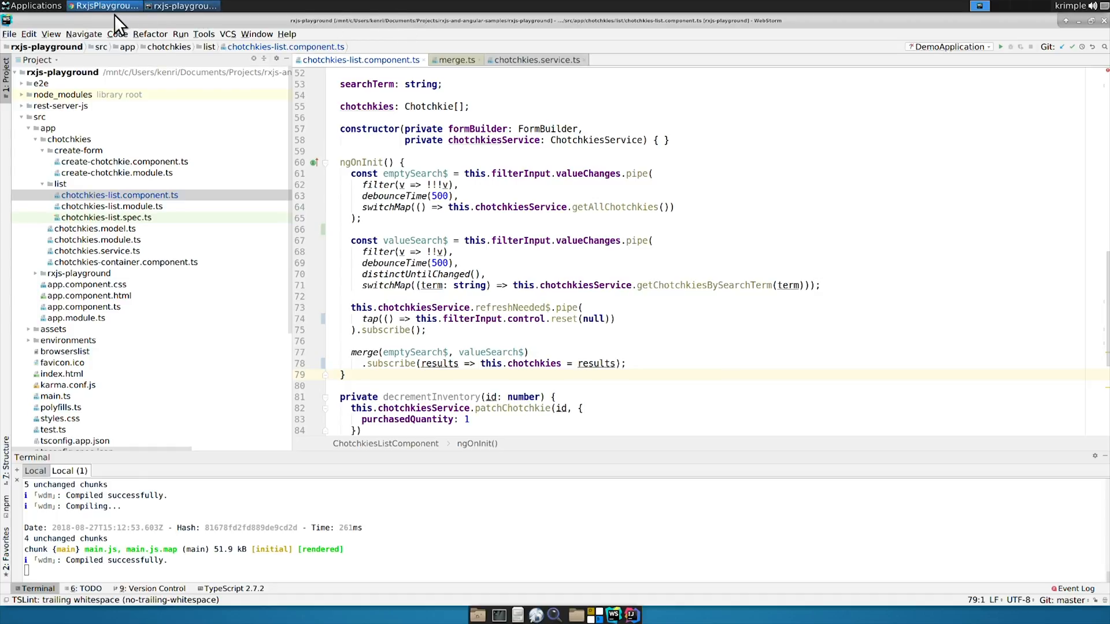
left_click(180, 5)
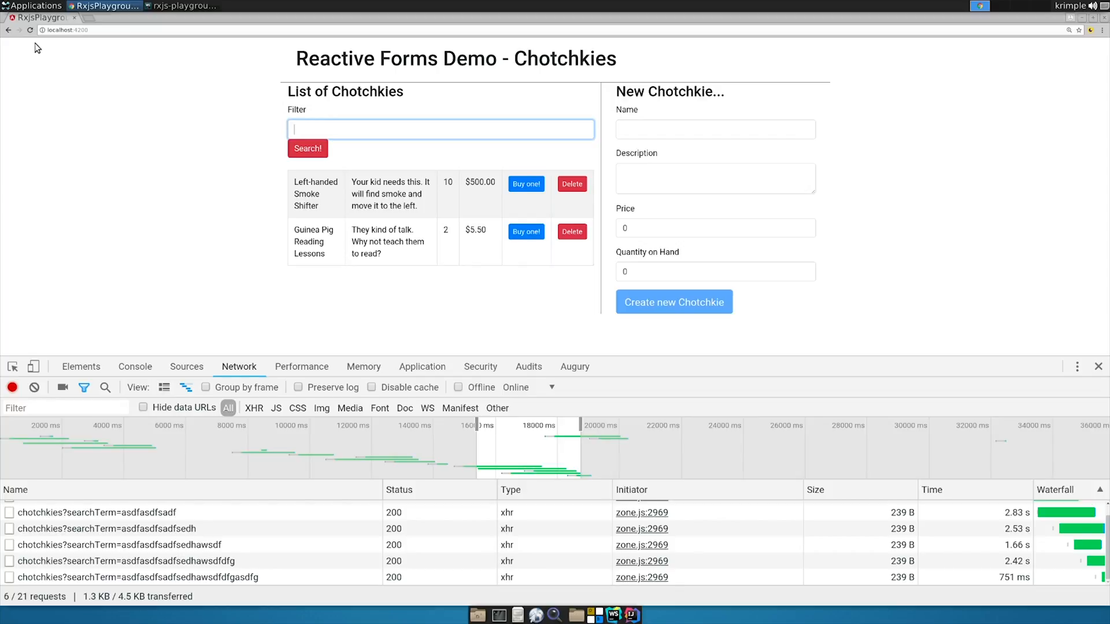
Step: Reload the app and filter with 'asdfsadf' then 'sdfg', showing earlier xhr searches cancelled in the Network log
left_click(29, 30)
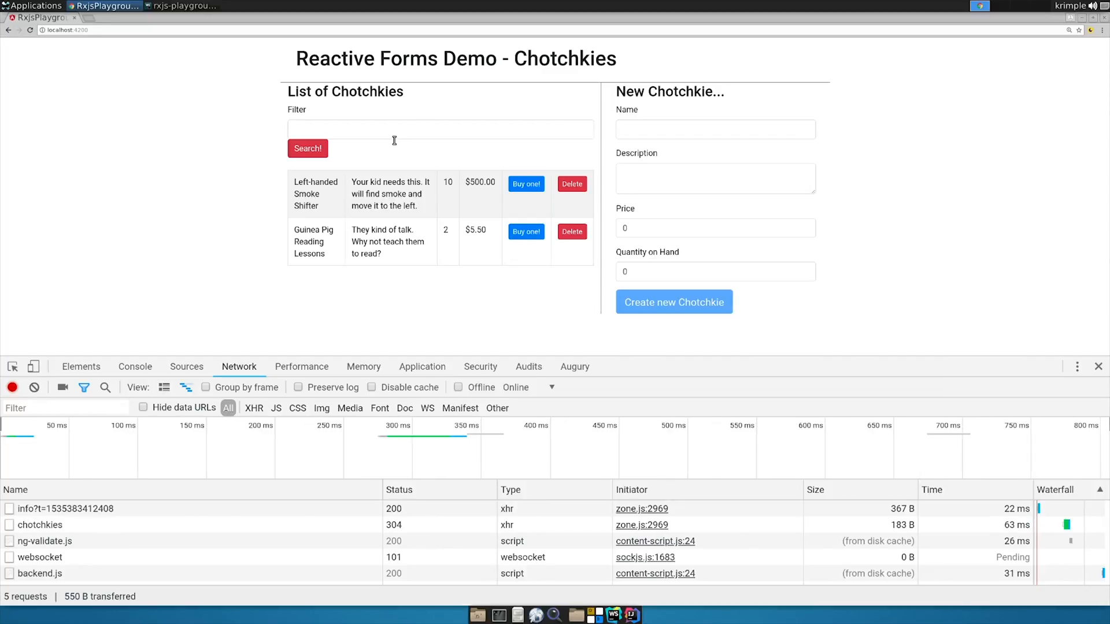
type("asdfsadfsadfsadf")
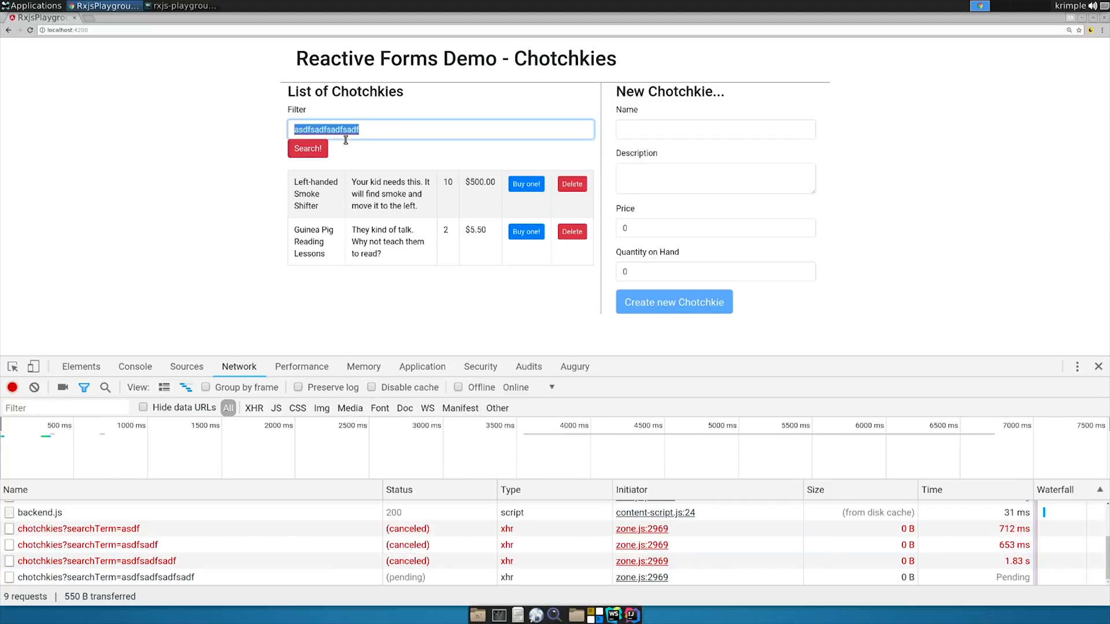
type("sdfg")
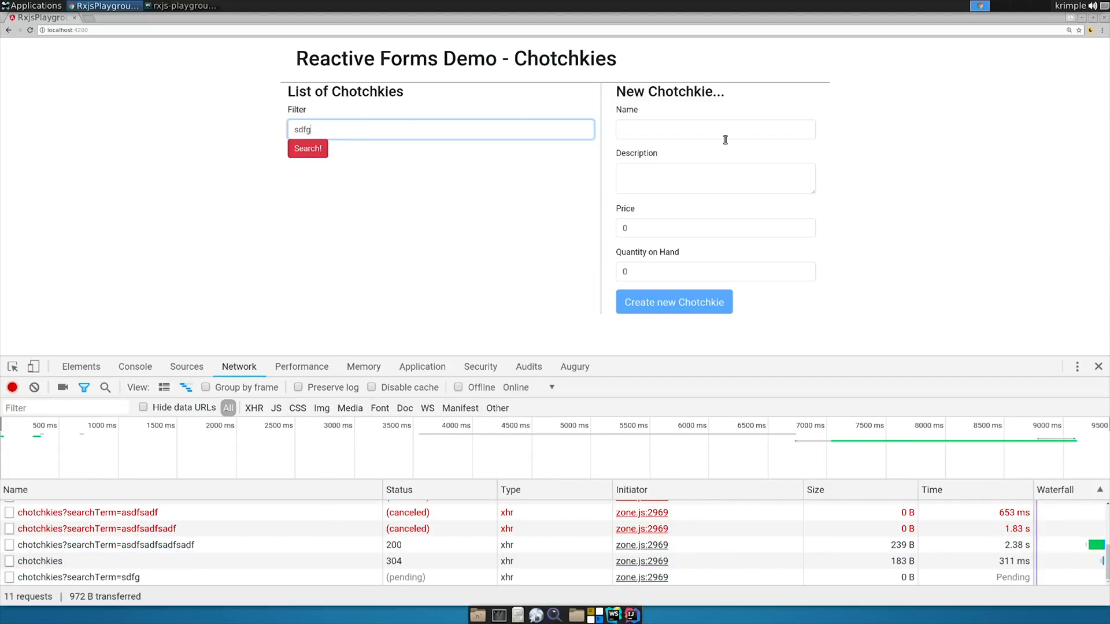
Step: Rapidly retype terms ending in 'sadf asdf adsf', leaving four cancelled searches and one completed request
left_click(308, 149)
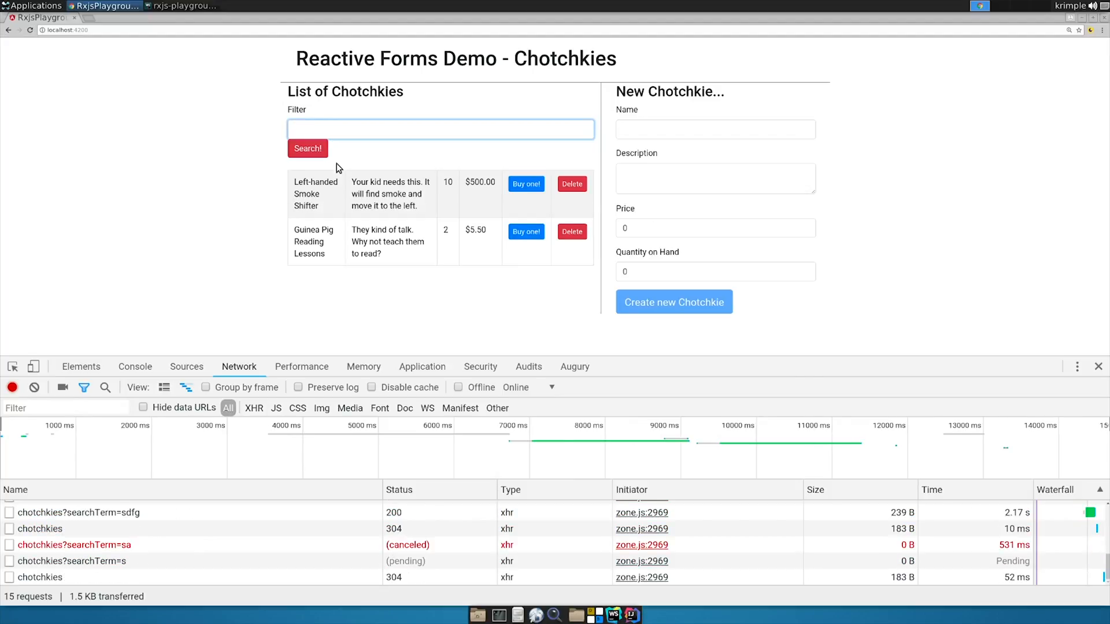
type("sdfsd")
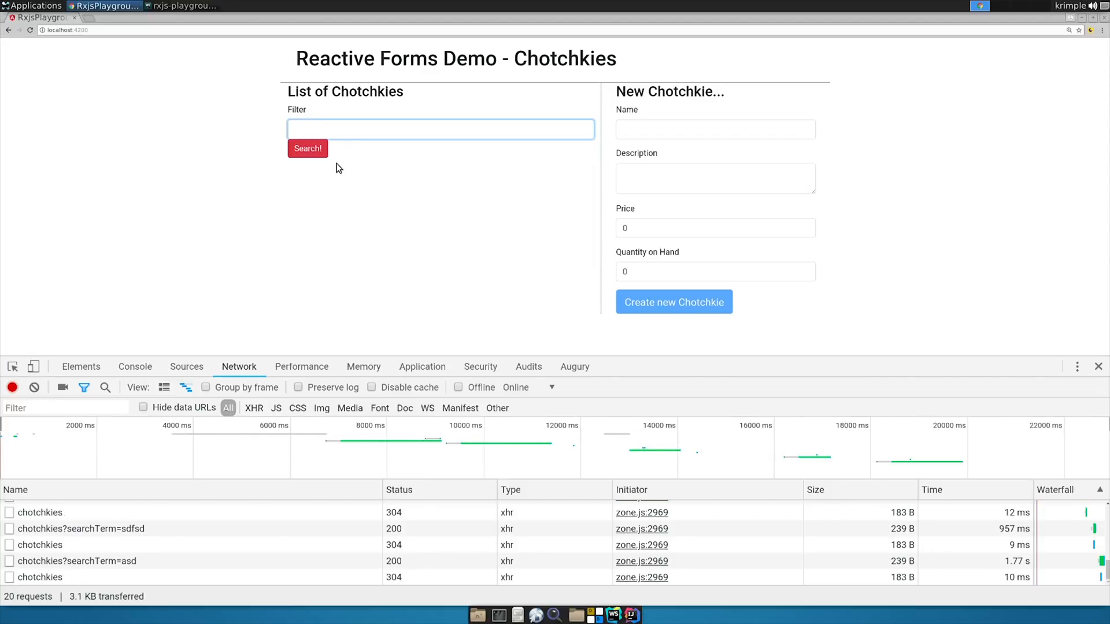
type("asdfasdf")
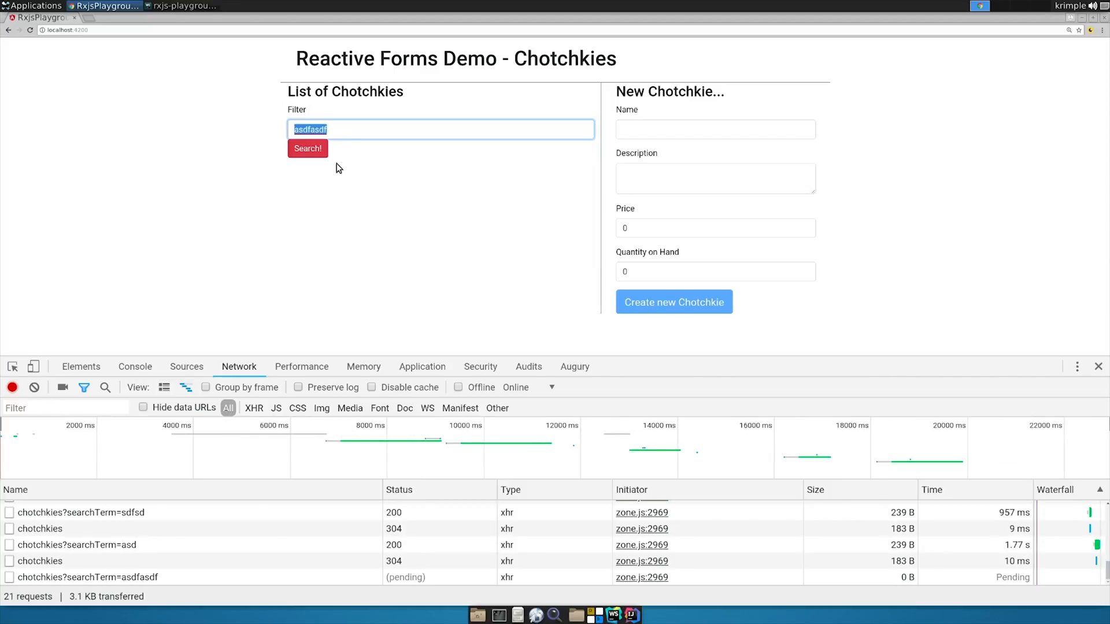
type("sdffd")
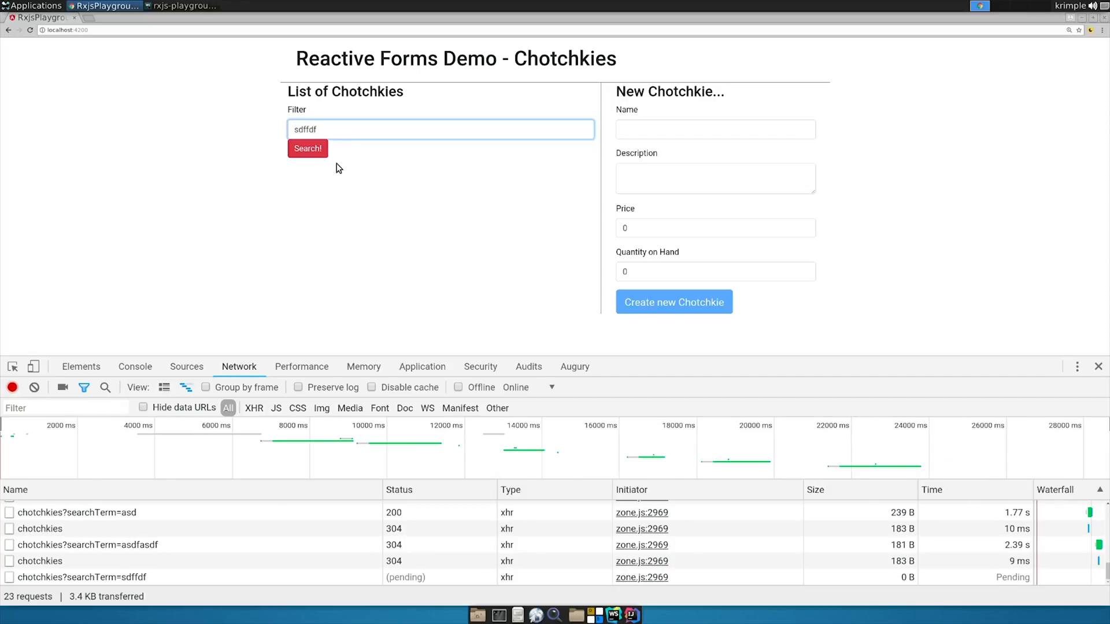
type("erer")
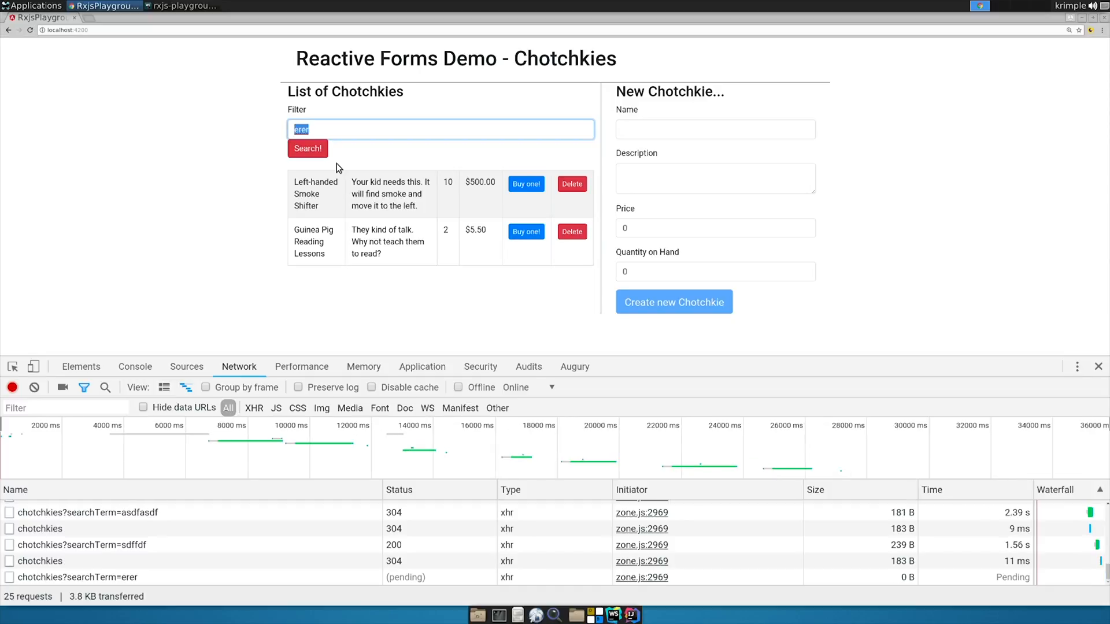
type("sadf asdf")
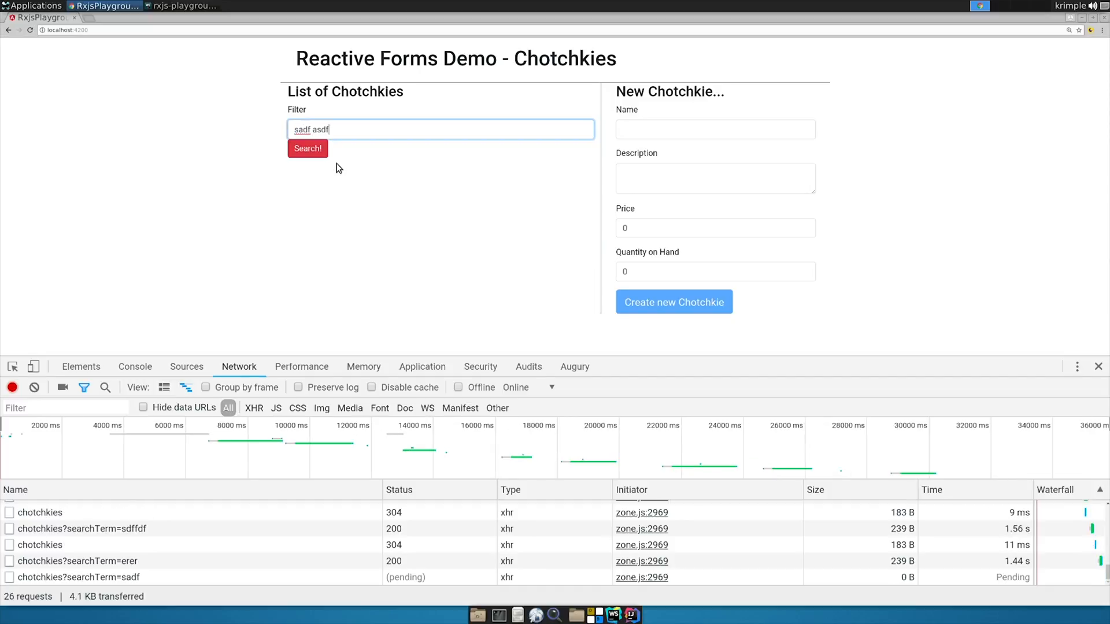
type("adsf asdf asdf")
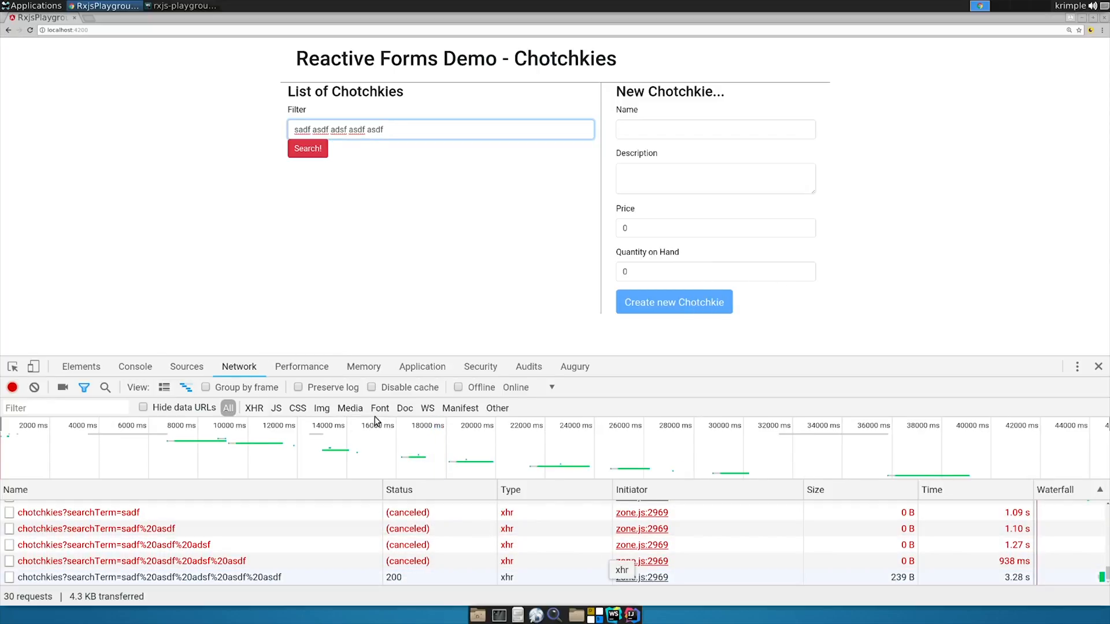
mouse_move(210, 62)
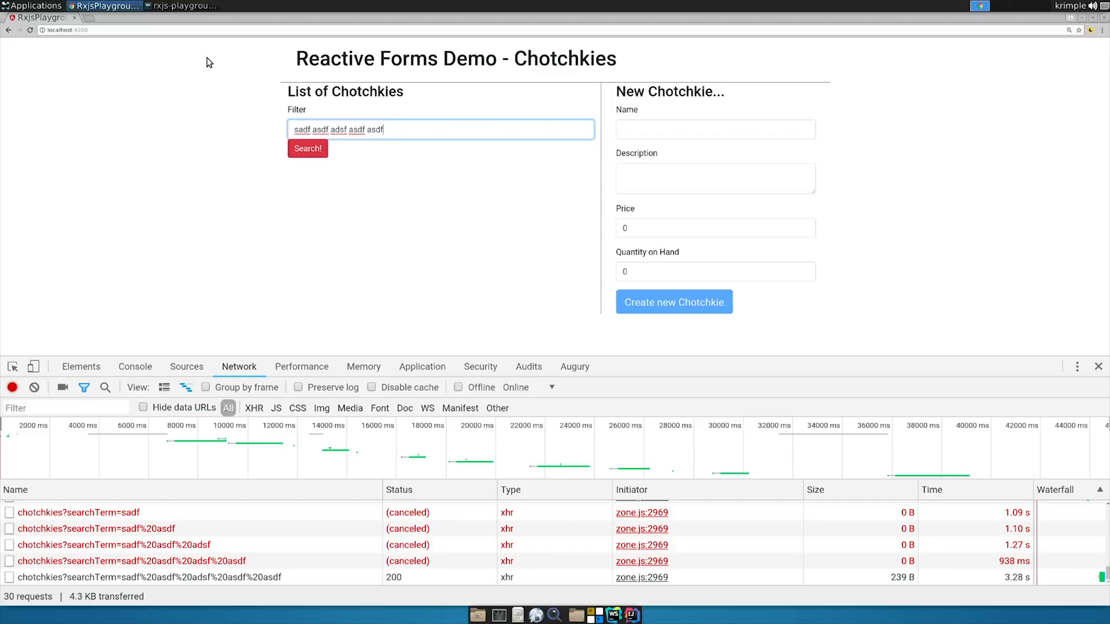